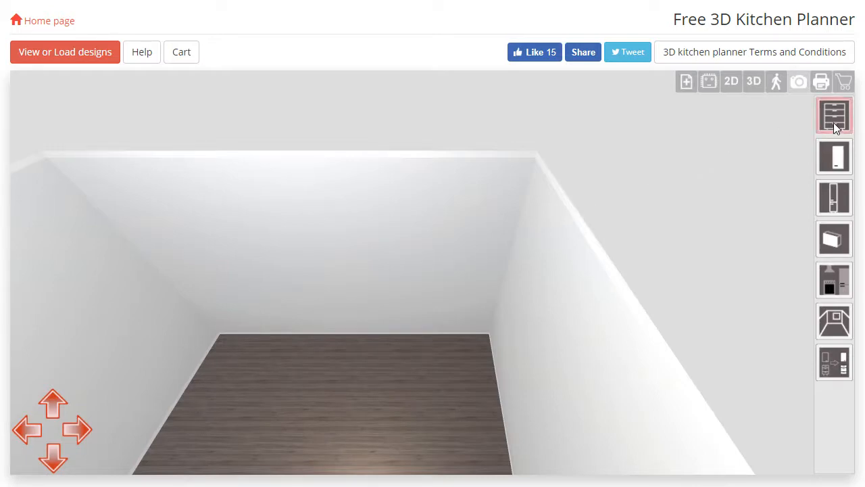
# Step: Expand the base cabinets category strip for the empty room
pyautogui.click(834, 115)
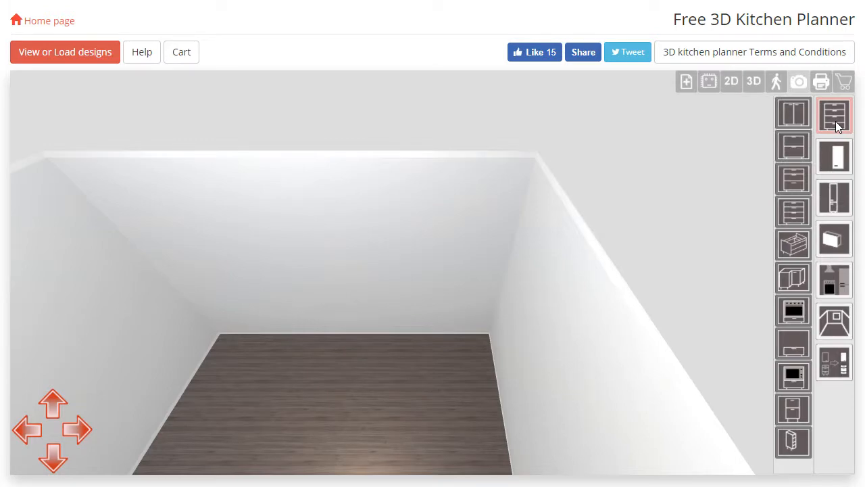
# Step: Select the 3-drawer cabinets category to reach the white Julia 600 mm unit
pyautogui.click(792, 114)
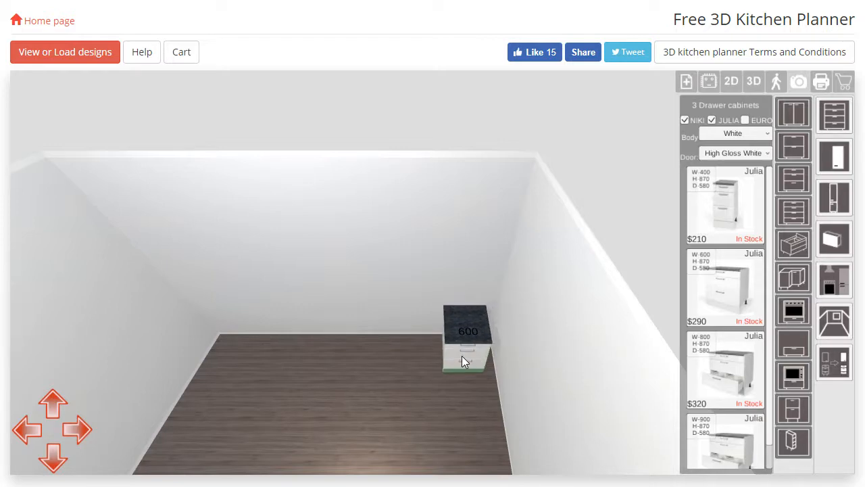
# Step: Drag the placed 600 mm Julia cabinet toward the room's left wall
pyautogui.moveTo(466, 345); pyautogui.dragTo(332, 331)
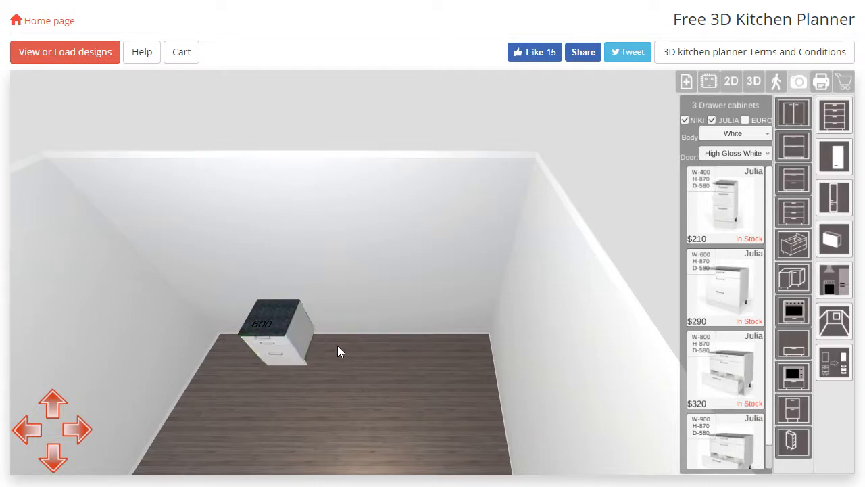
pyautogui.moveTo(623, 320)
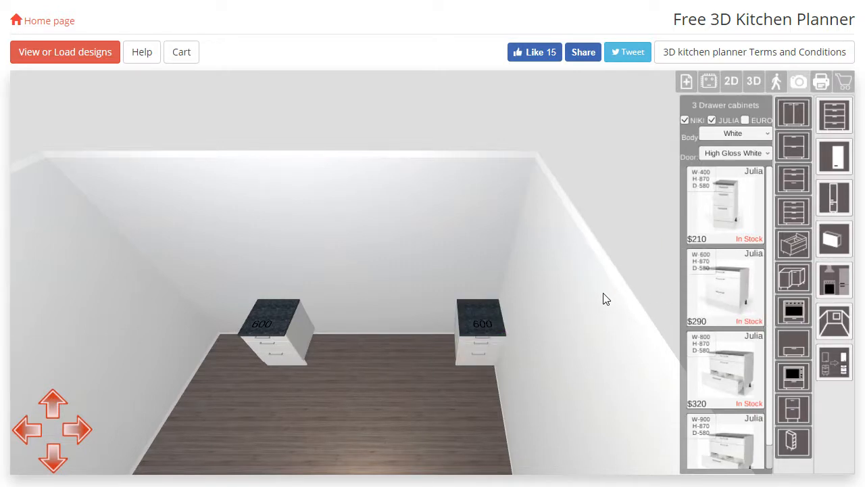
# Step: Pick up the second cabinet and snap it alongside the first one
pyautogui.click(480, 345)
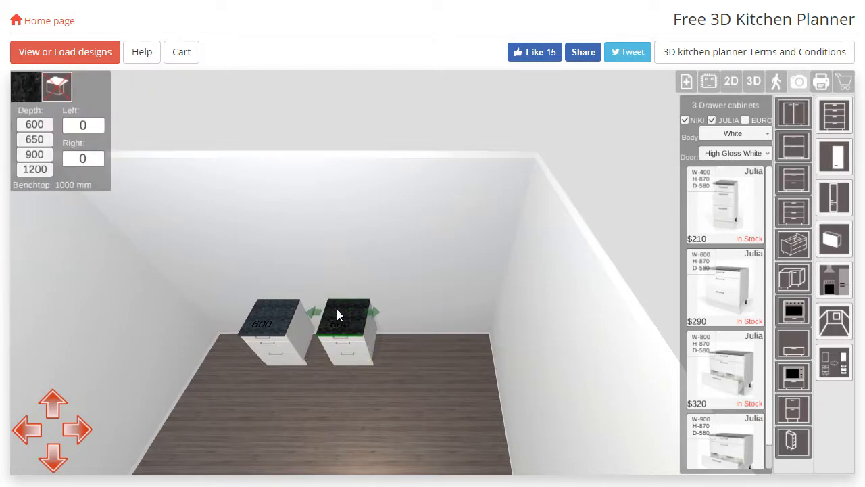
pyautogui.moveTo(424, 349)
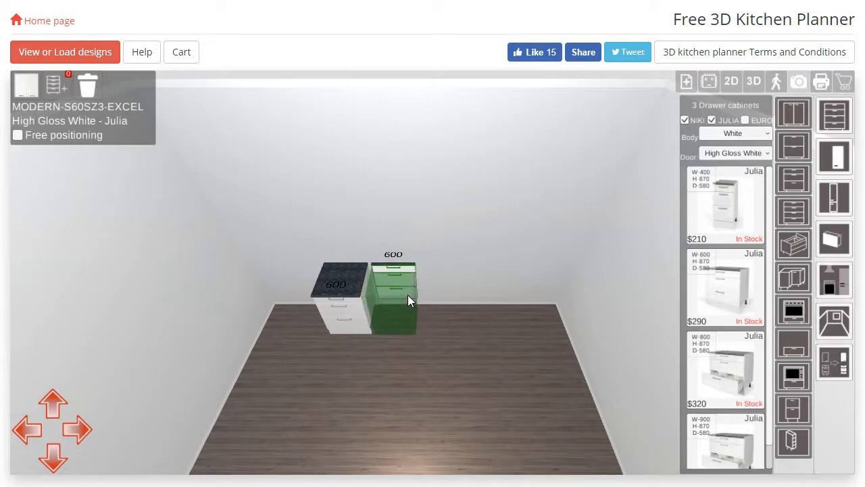
# Step: Finish positioning in the room before adding a third 600 mm Julia cabinet
pyautogui.click(410, 300)
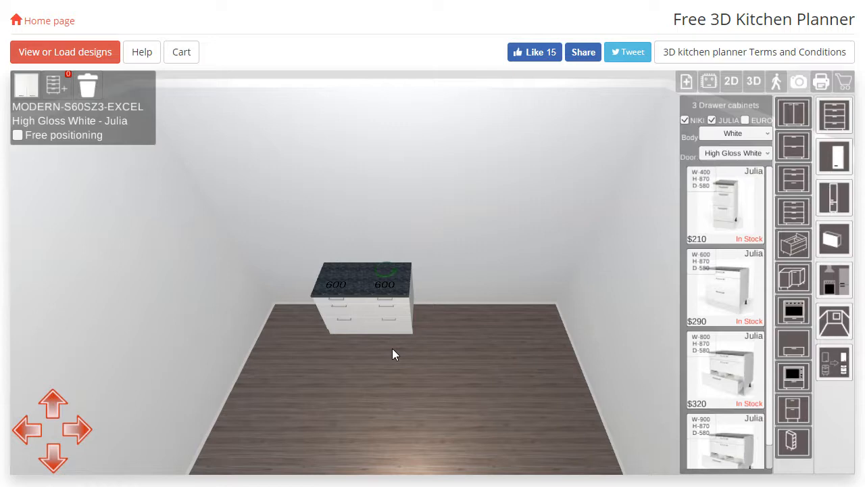
pyautogui.moveTo(397, 340)
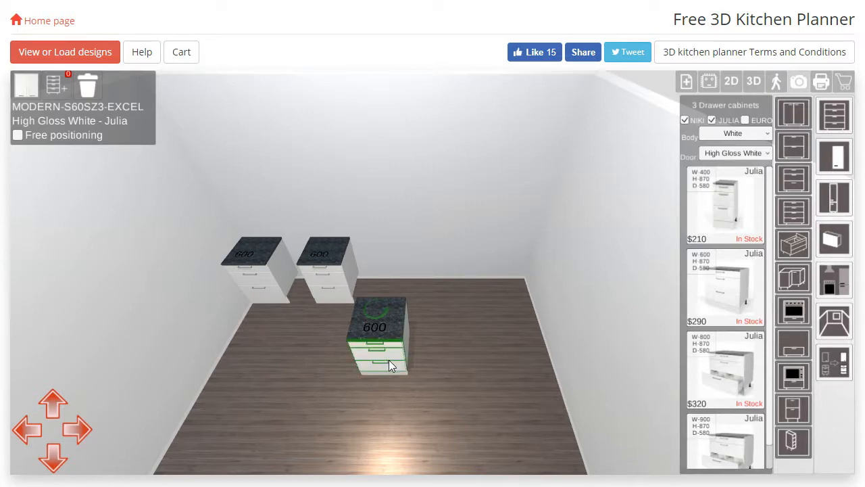
pyautogui.moveTo(88, 86)
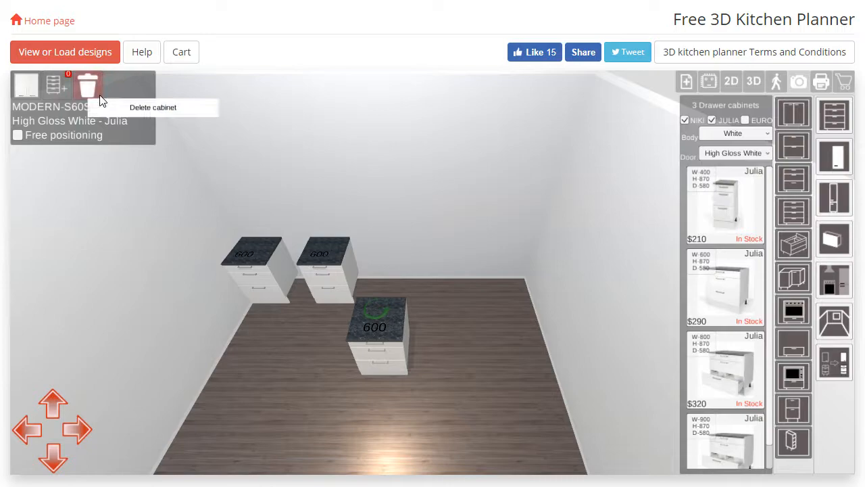